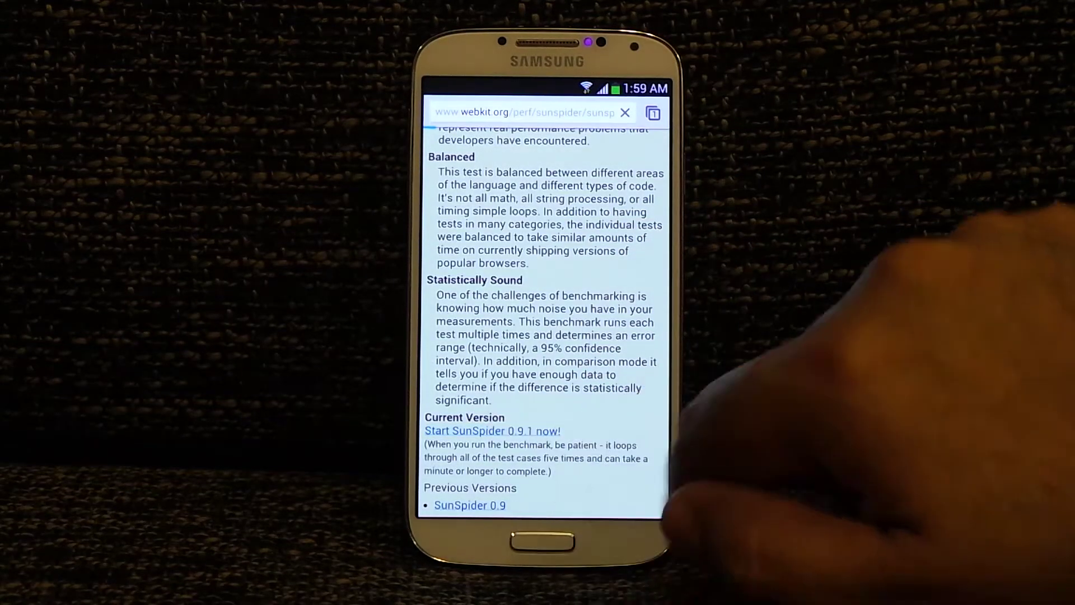
# - Launch the SunSpider 0.9.1 benchmark run from the webkit.org page
pyautogui.click(492, 430)
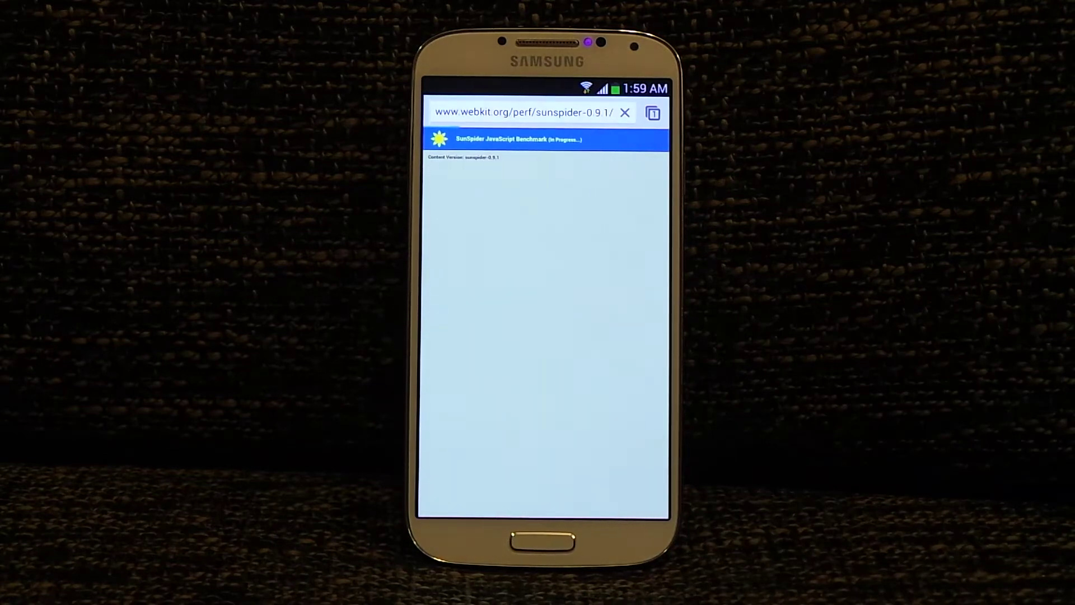